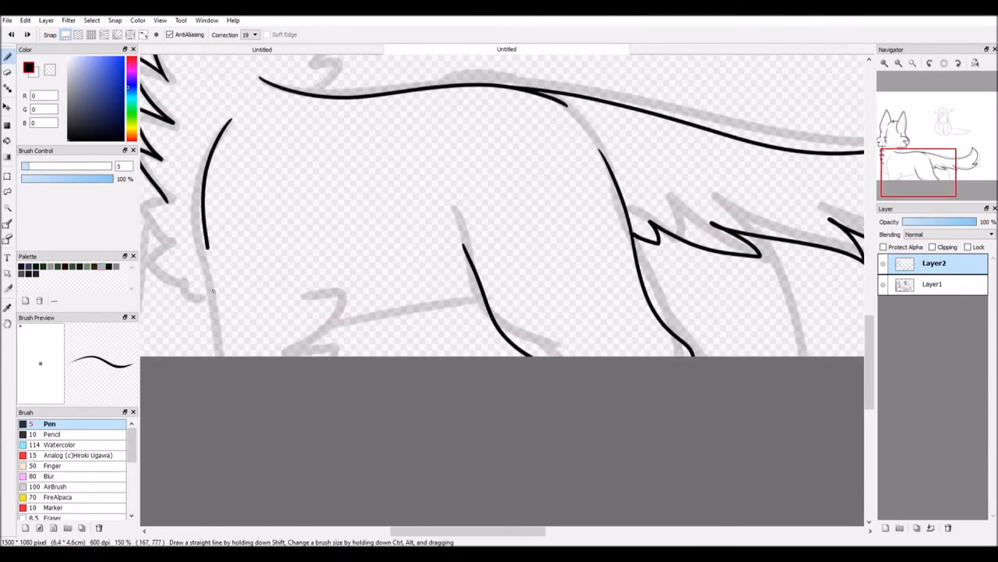
Ink the cat on Layer2, then clip-fill purple fur, darker spots and tan tail stripes
{"action": "scroll", "scroll_direction": "down", "scroll_amount": 3}
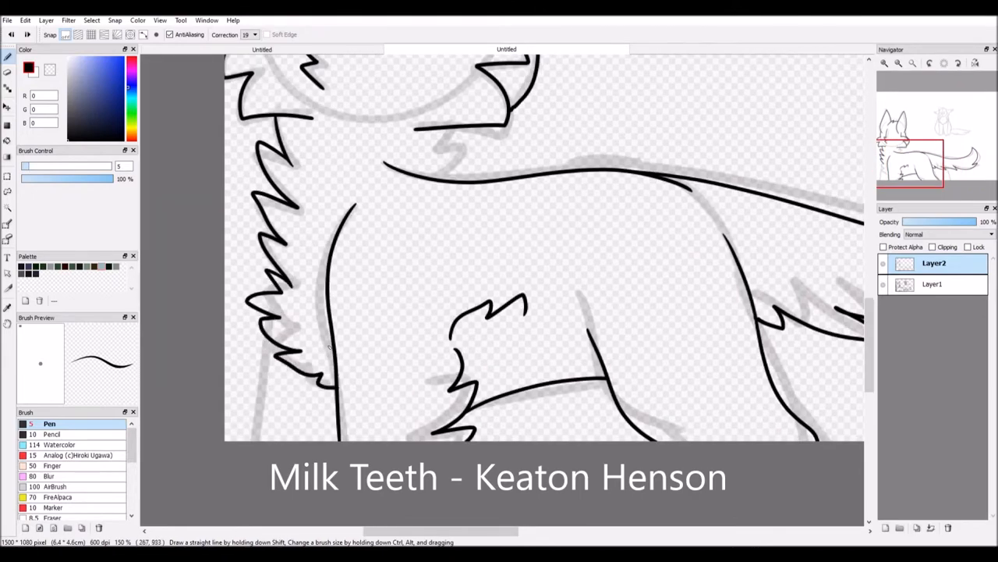
{"action": "scroll", "scroll_direction": "down", "scroll_amount": 3}
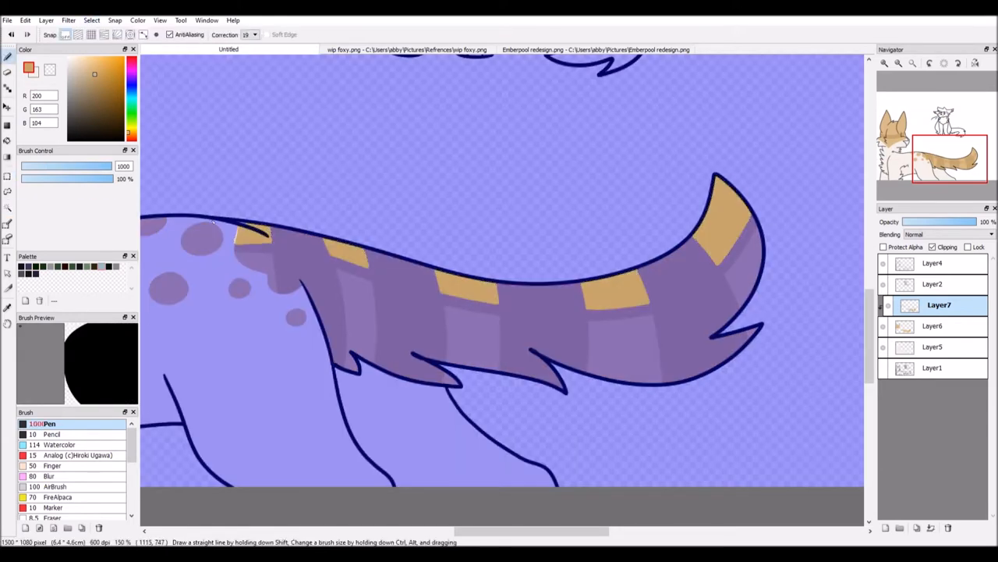
Draw one long curved black Pen stroke on a new layer of the fresh canvas
{"action": "left_click", "coordinate": [932, 304]}
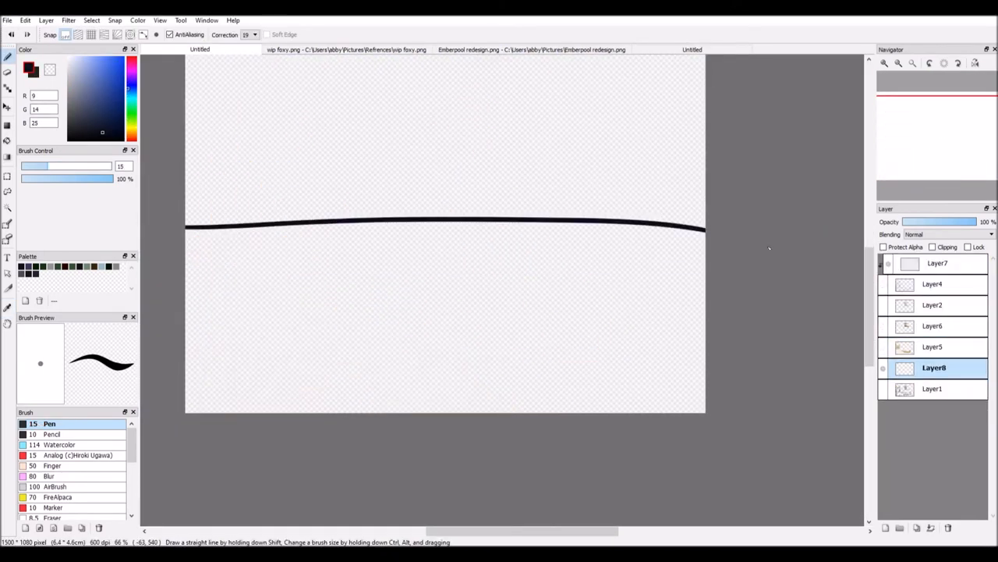
Paint the green clearing, dark trees and waterfall, then the sitting ginger tabby cat
{"action": "left_click", "coordinate": [6, 176]}
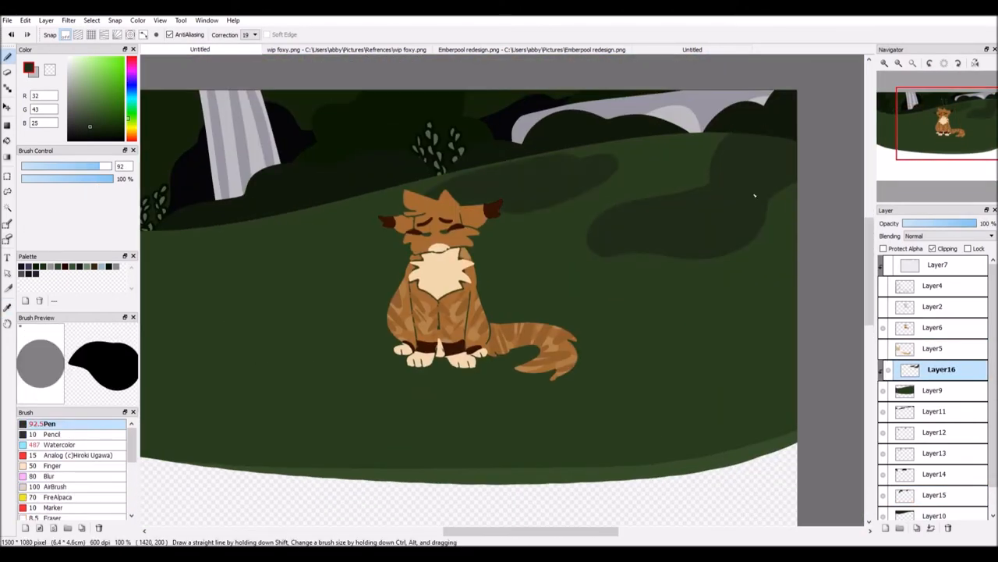
Draw the large pale spotted foreground cat and darken the scene with low-opacity Layer21
{"action": "left_click", "coordinate": [53, 464]}
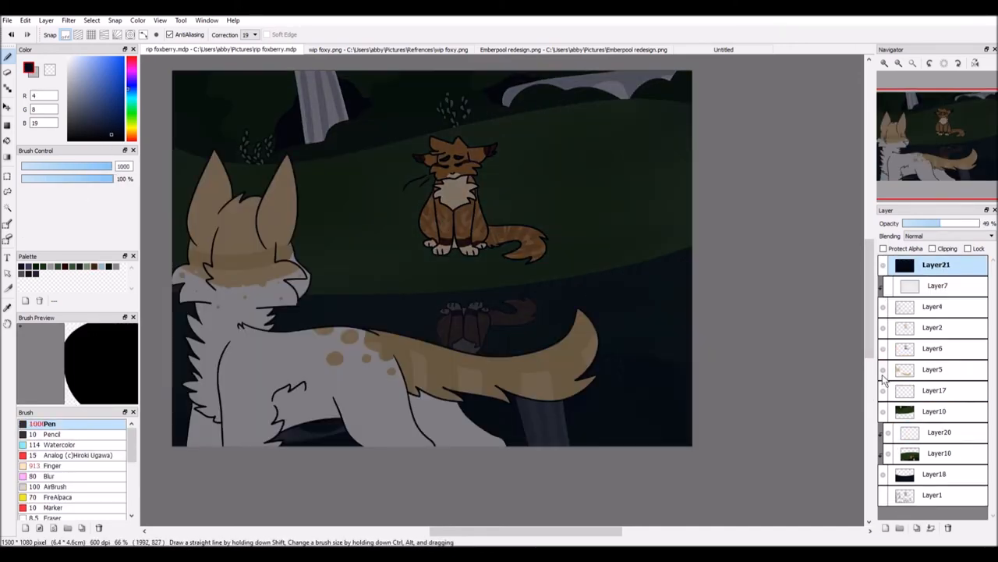
Add whiskers and dark shading lines to the ginger cat's face on Layer24
{"action": "left_click", "coordinate": [886, 527]}
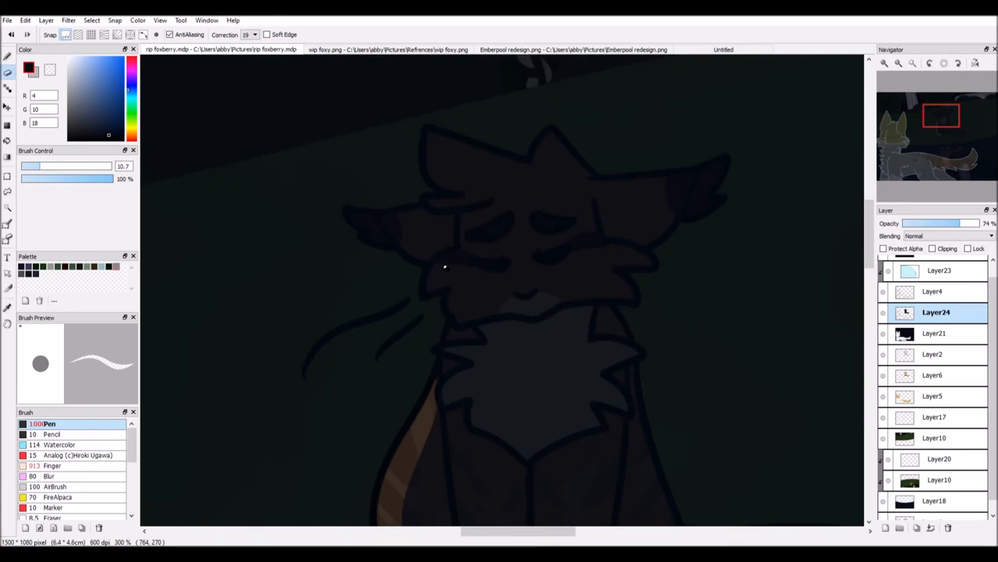
Trace the foreground cat in light blue on Layer27 and scatter Watercolor glow dots
{"action": "left_click", "coordinate": [53, 464]}
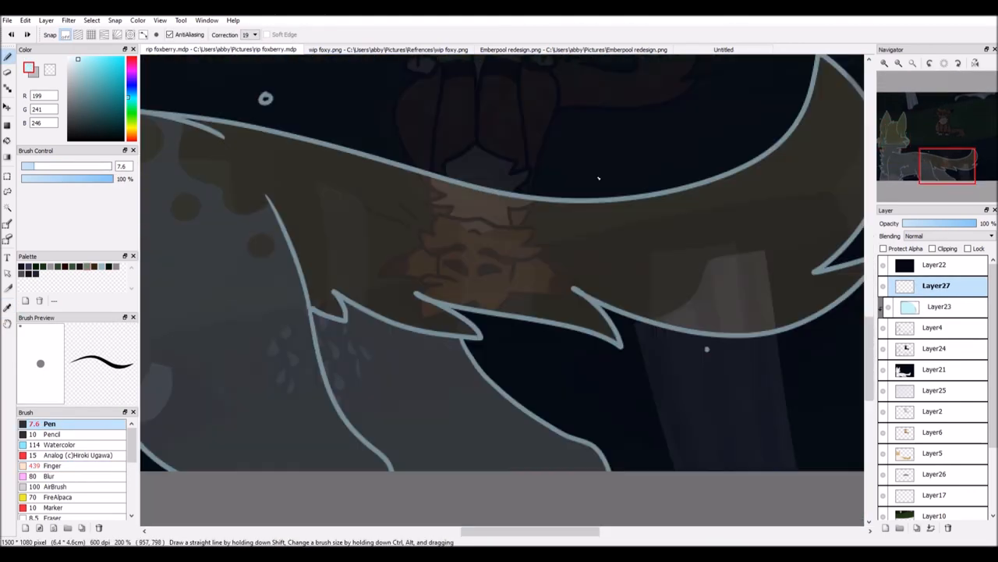
{"action": "left_click", "coordinate": [60, 443]}
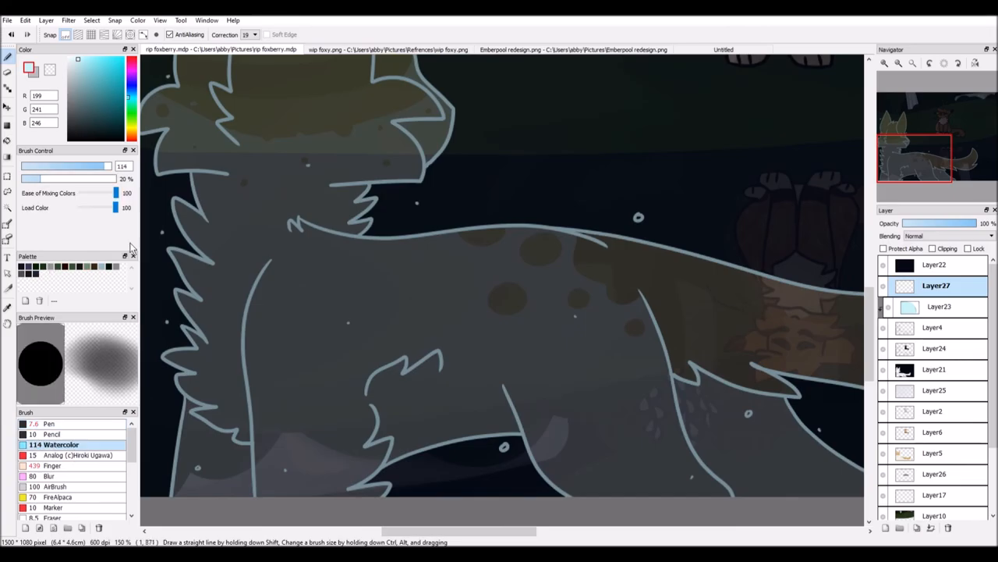